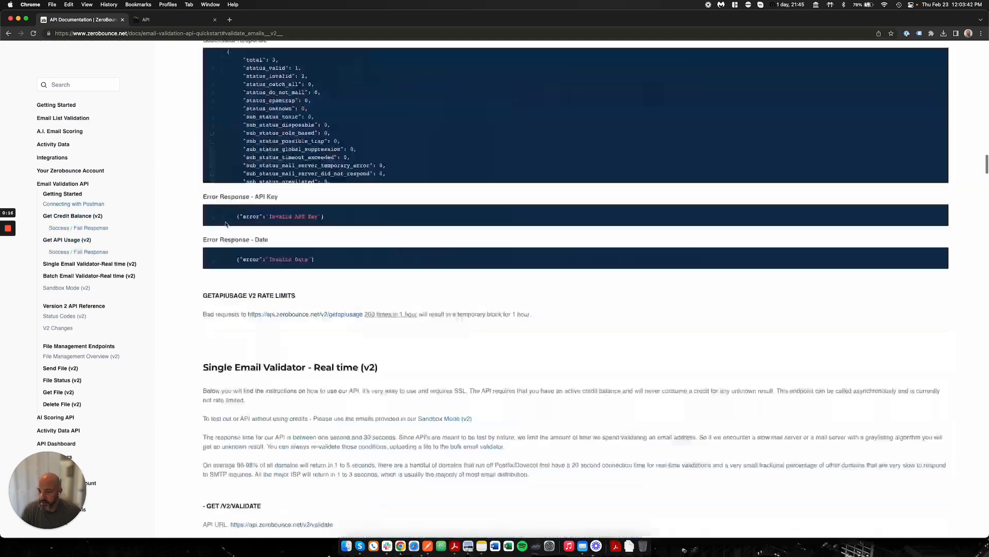
# Step: Scroll the API docs down to the Single Email Validator – Real time (v2) section
pyautogui.scroll(-3)
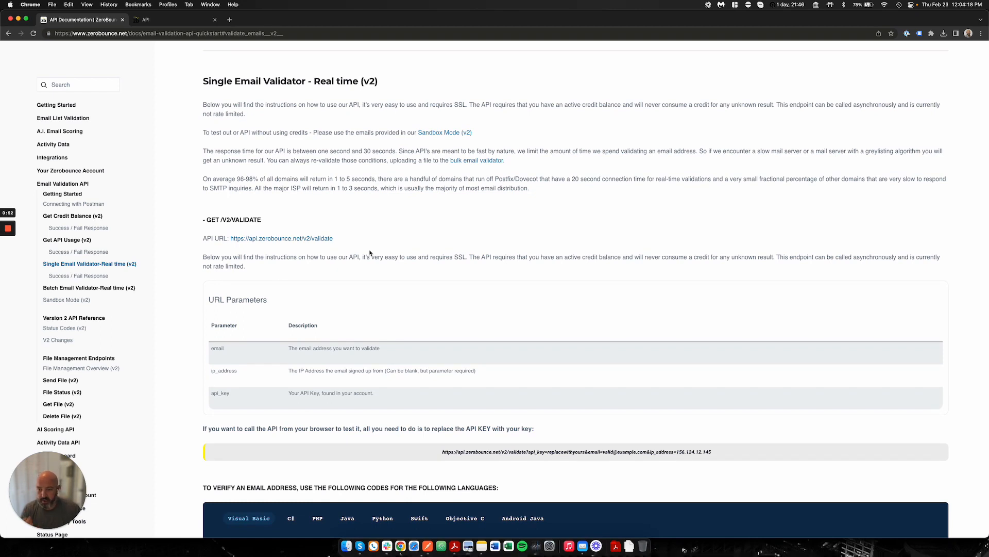
pyautogui.moveTo(444, 295)
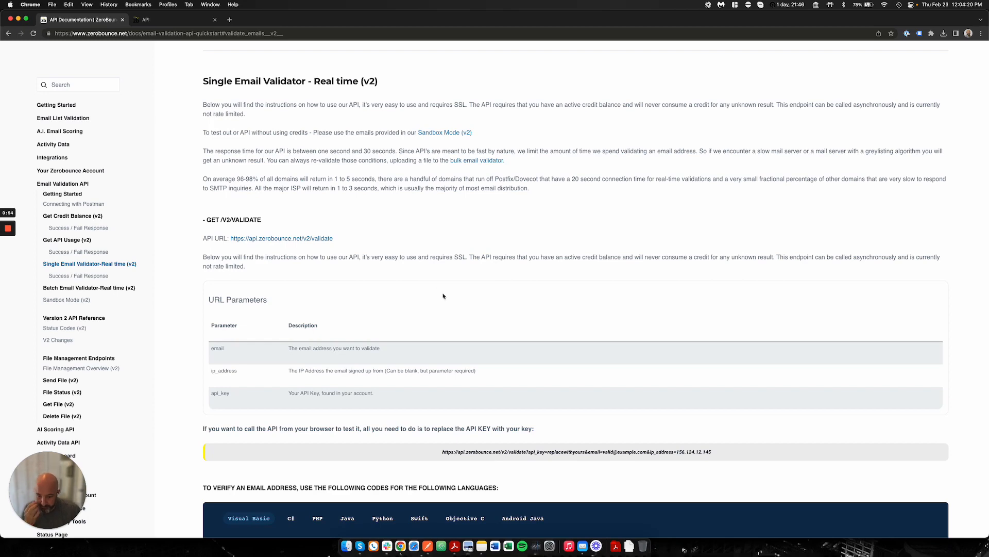
# Step: Select part of the sample validation URL and scroll through the Visual Basic code sample
pyautogui.scroll(-3)
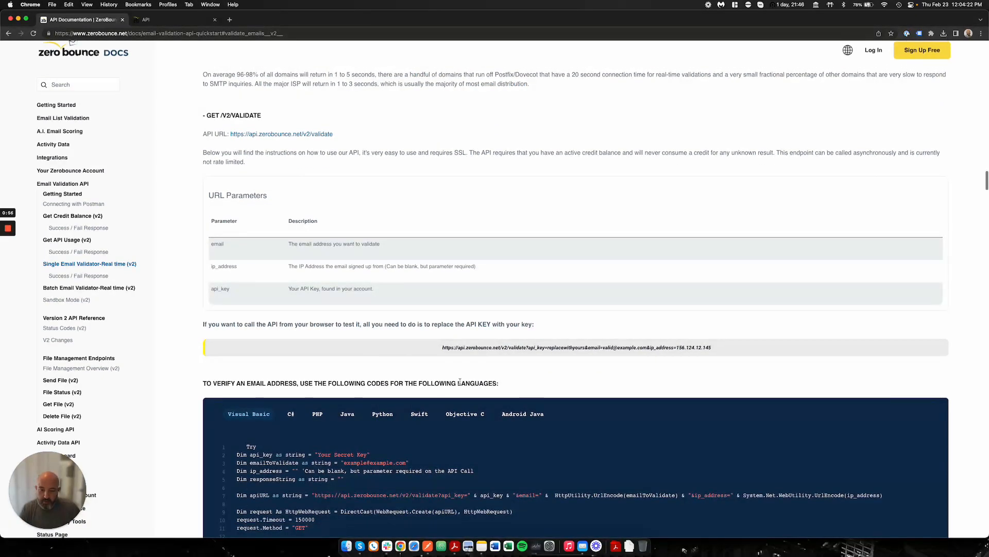
pyautogui.moveTo(442, 347); pyautogui.dragTo(547, 346)
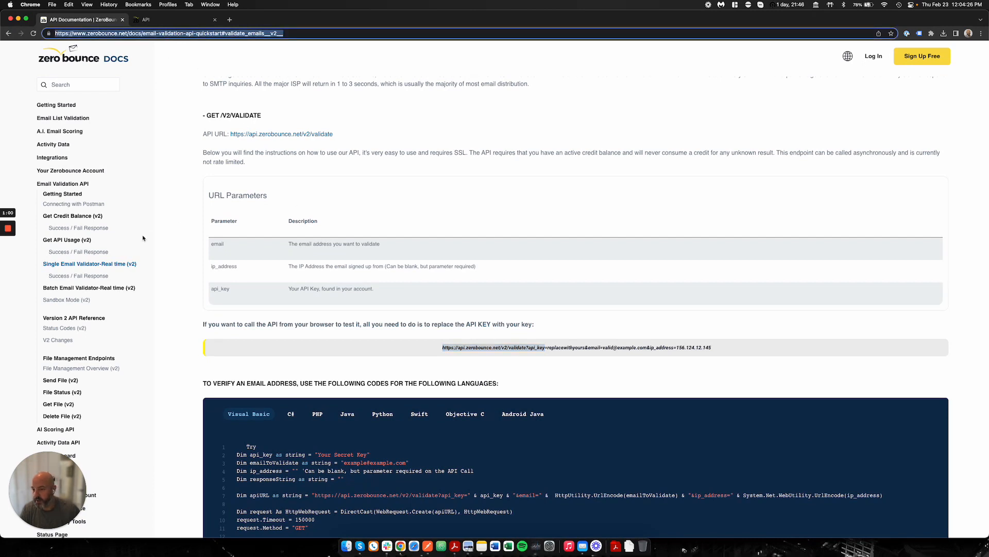
pyautogui.moveTo(76, 190)
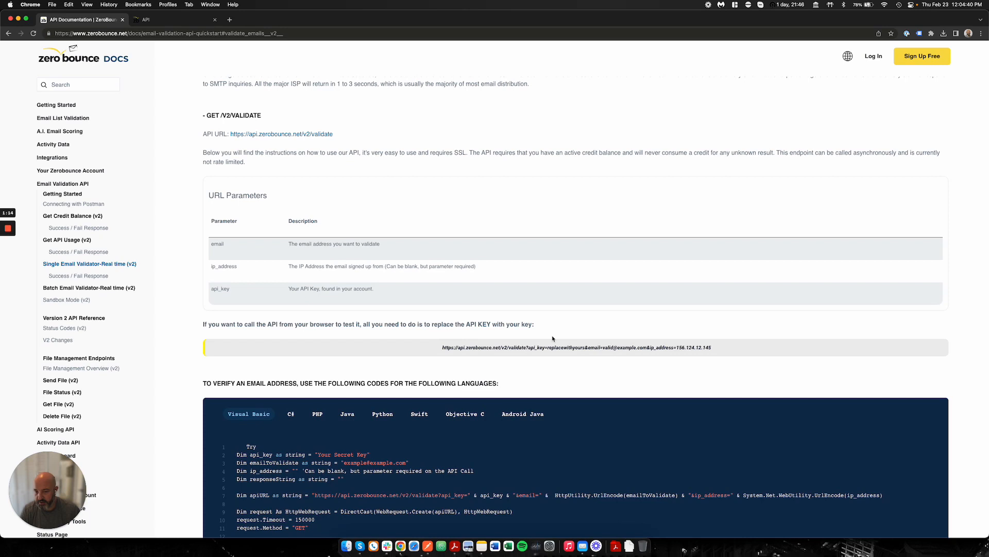
pyautogui.scroll(-3)
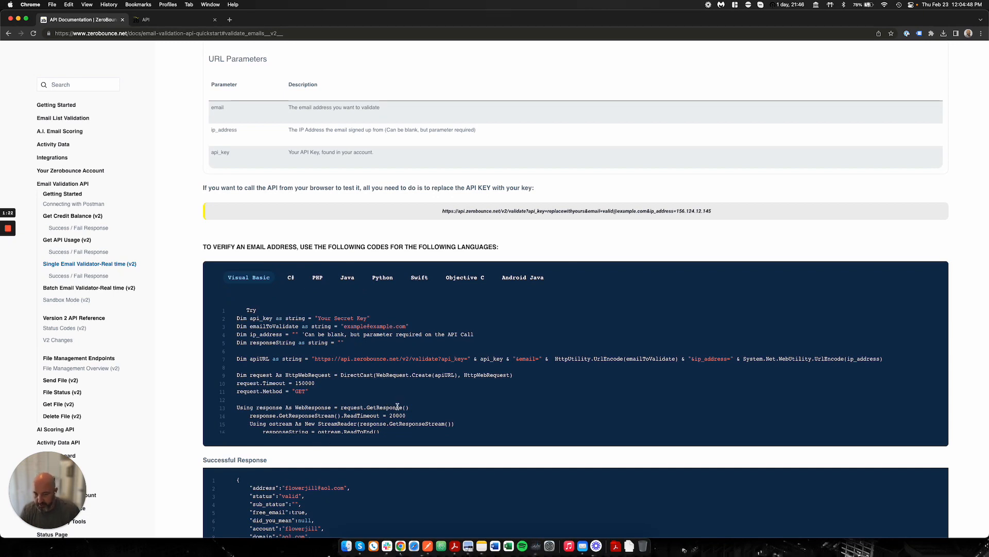
pyautogui.moveTo(414, 438)
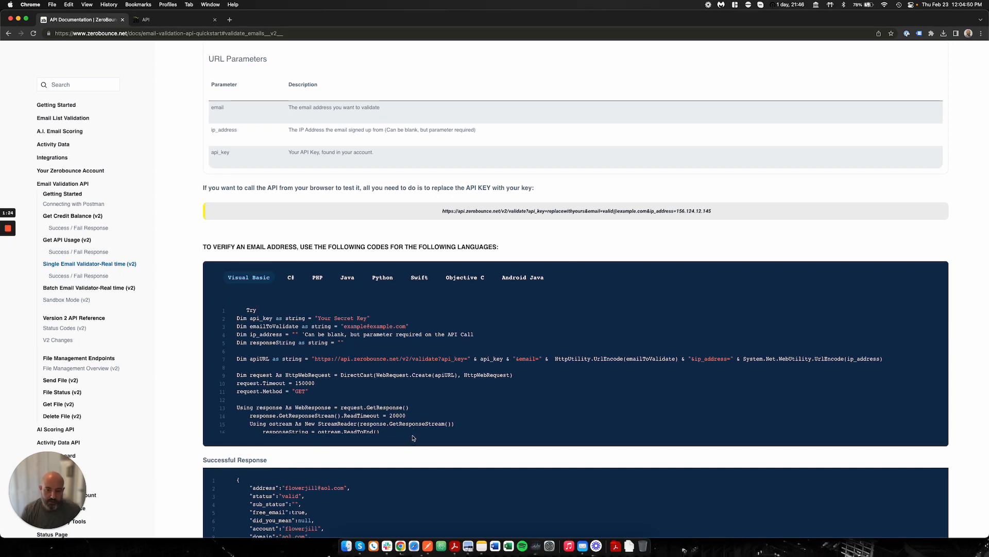
pyautogui.moveTo(416, 443)
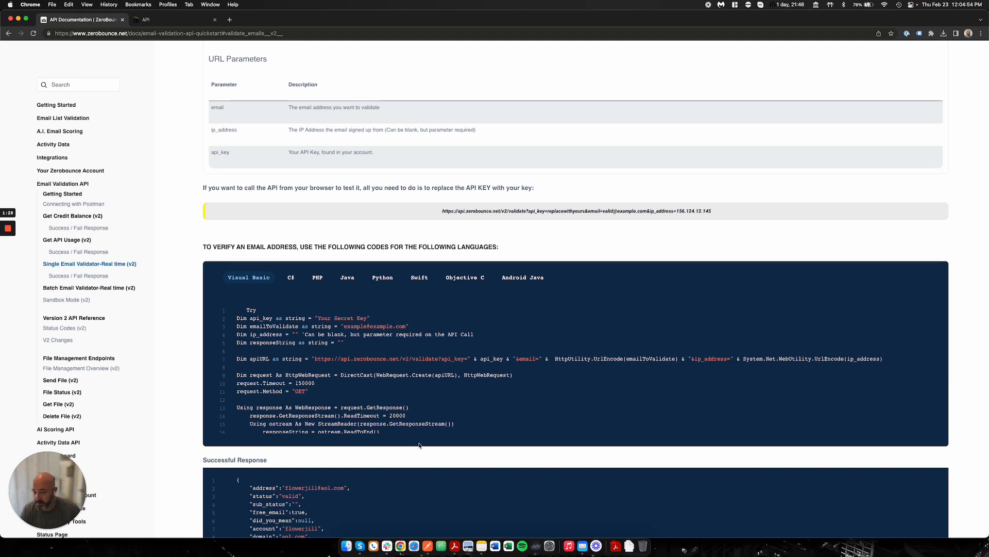
pyautogui.scroll(-3)
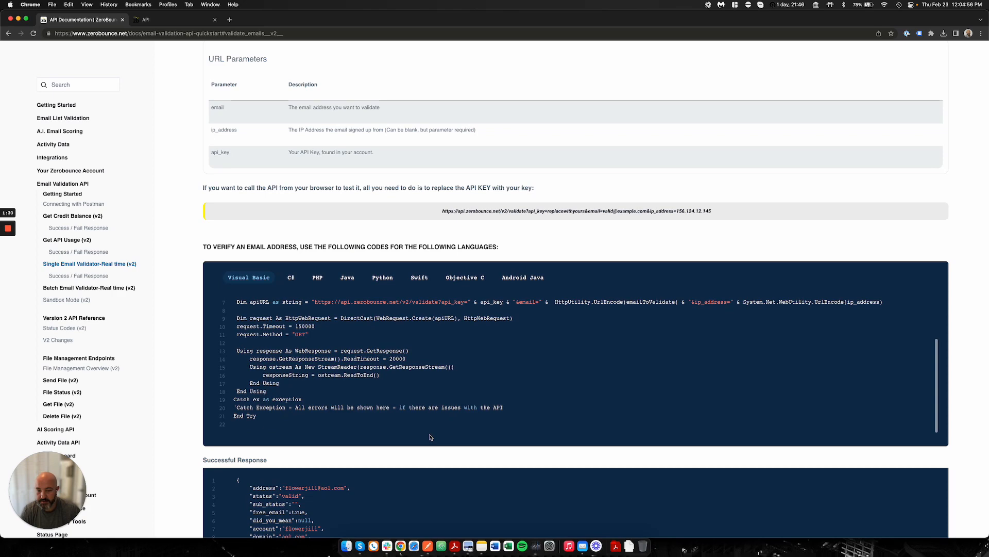
# Step: Review the Successful Response JSON, then select the whole sample validation URL
pyautogui.scroll(-3)
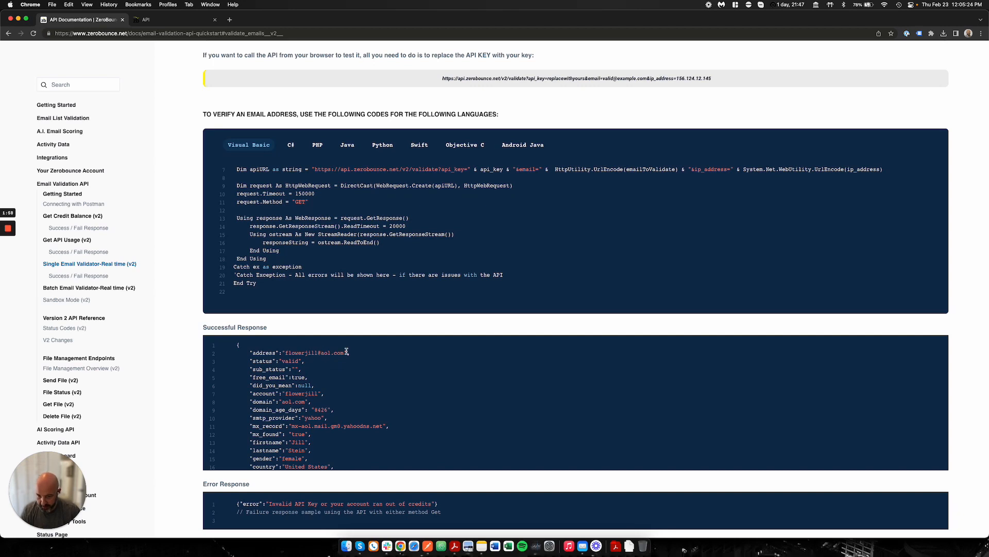
pyautogui.moveTo(268, 416)
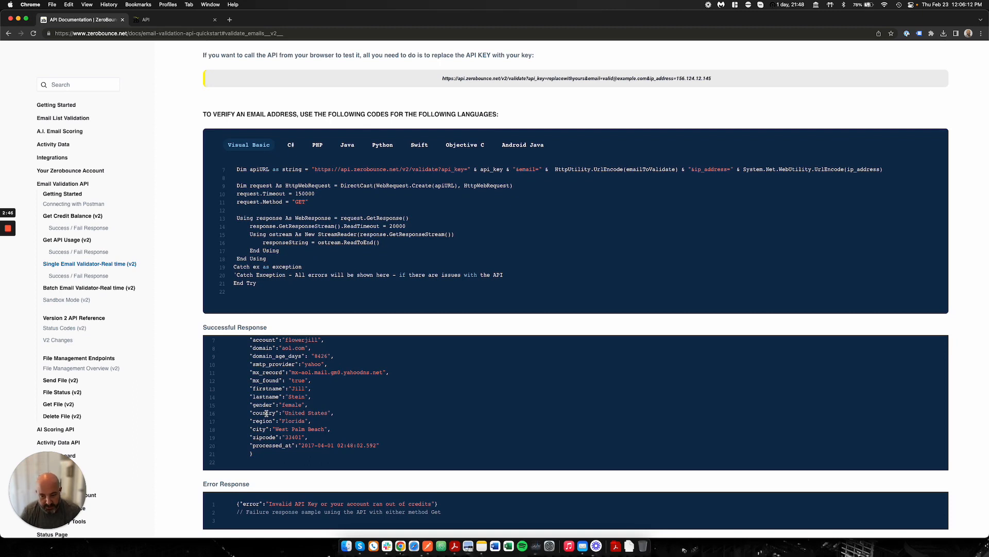
pyautogui.moveTo(394, 298)
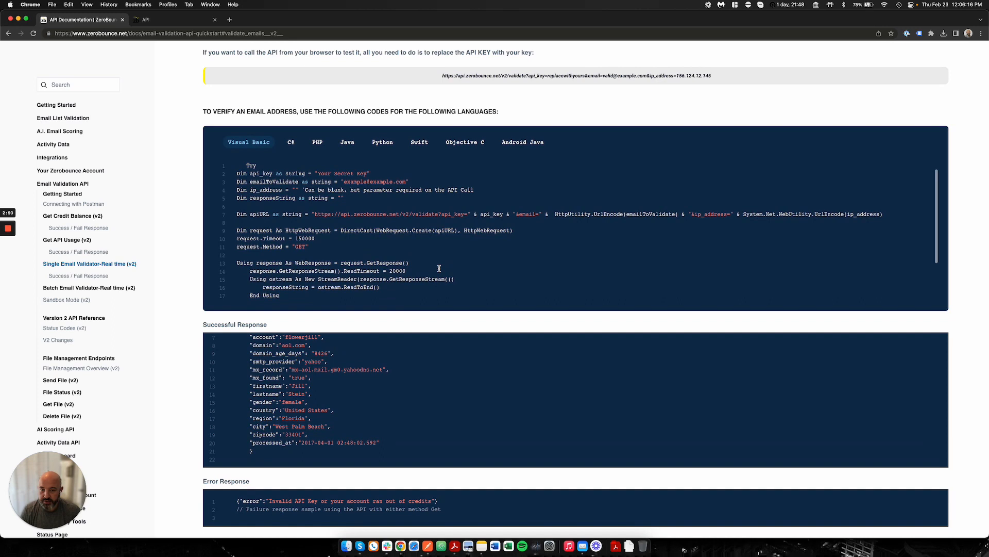
pyautogui.scroll(3)
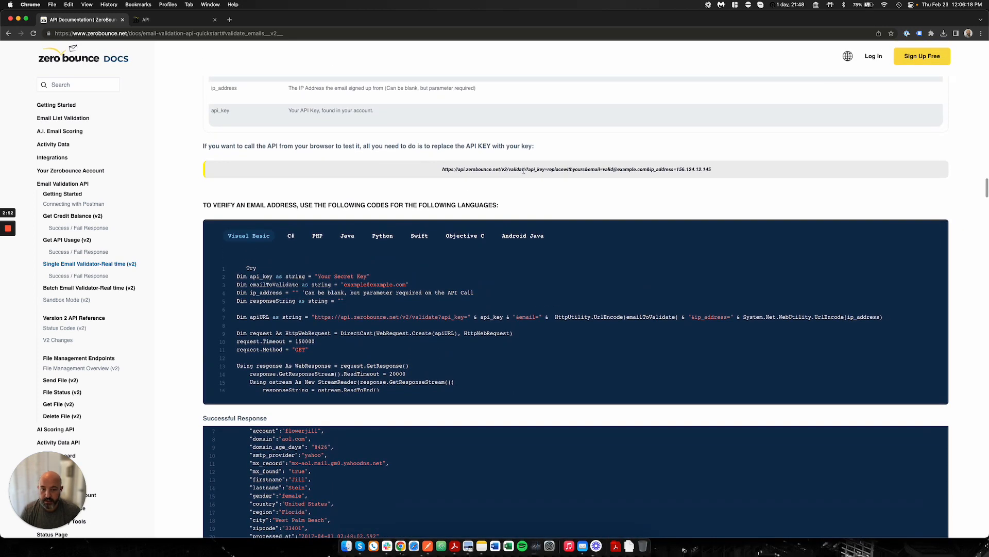
pyautogui.moveTo(442, 169); pyautogui.dragTo(711, 169)
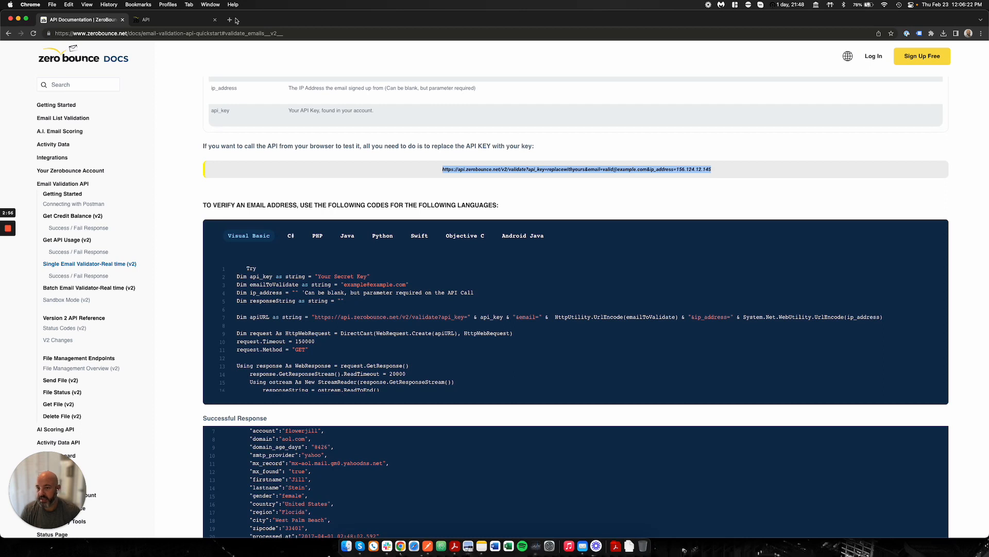
# Step: Load the sample validate URL in a new tab, getting the invalid API key error
pyautogui.click(227, 20)
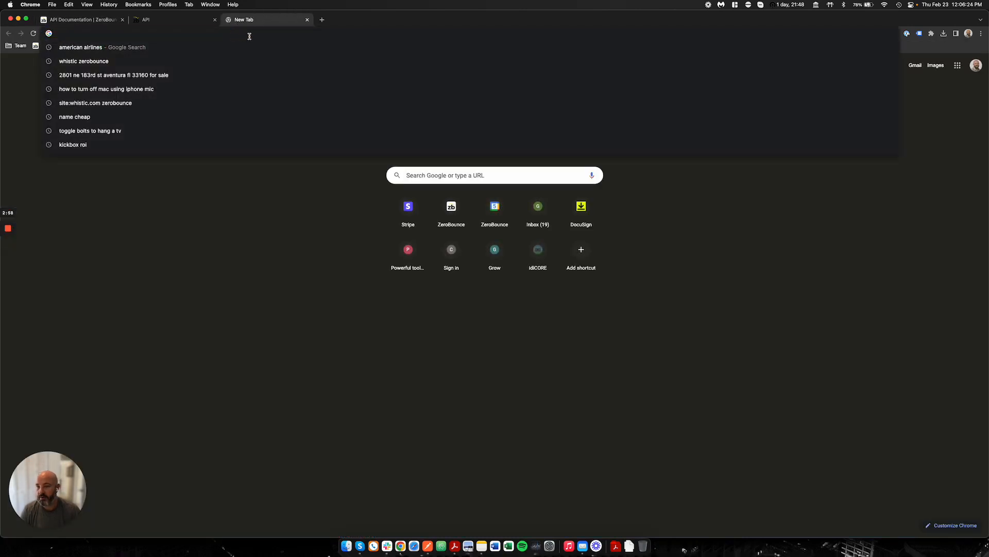
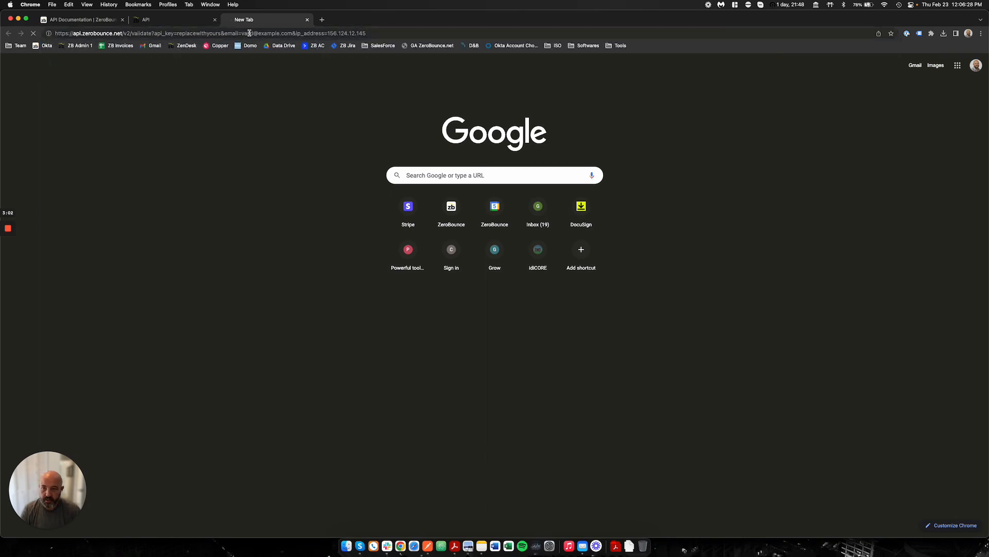
pyautogui.press('Enter')
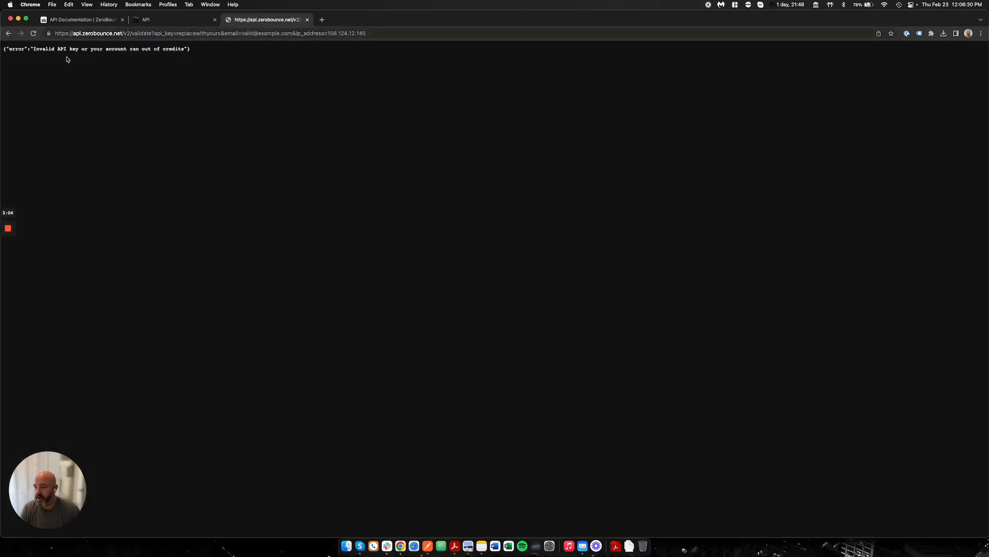
pyautogui.doubleClick(196, 33)
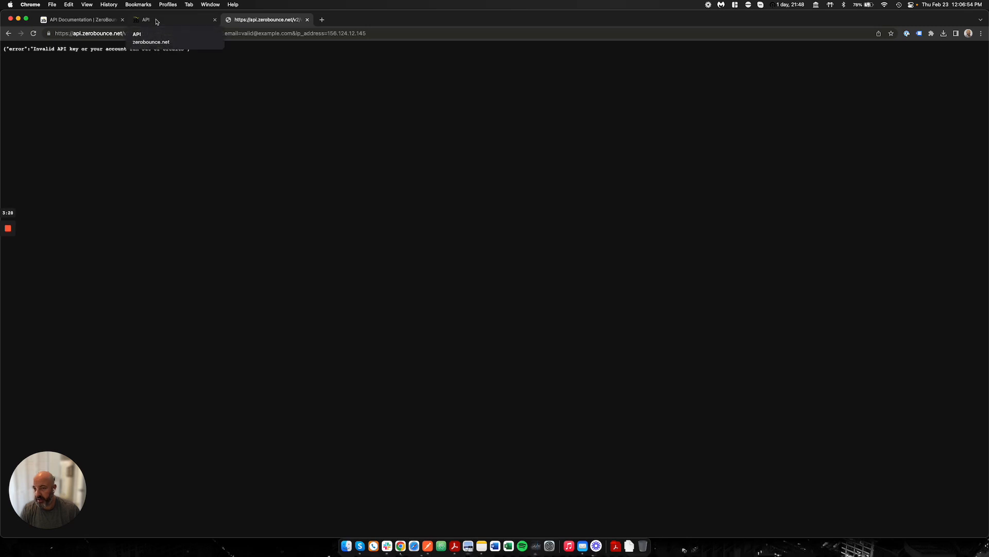
# Step: Go to the account's API keys page via Dashboard and select the Master Key value
pyautogui.click(146, 20)
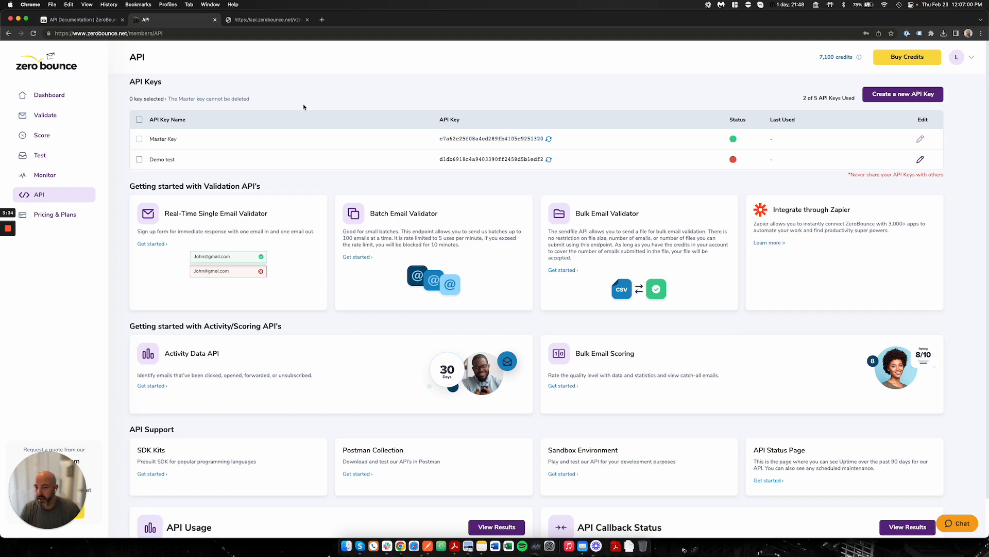
pyautogui.moveTo(46, 196)
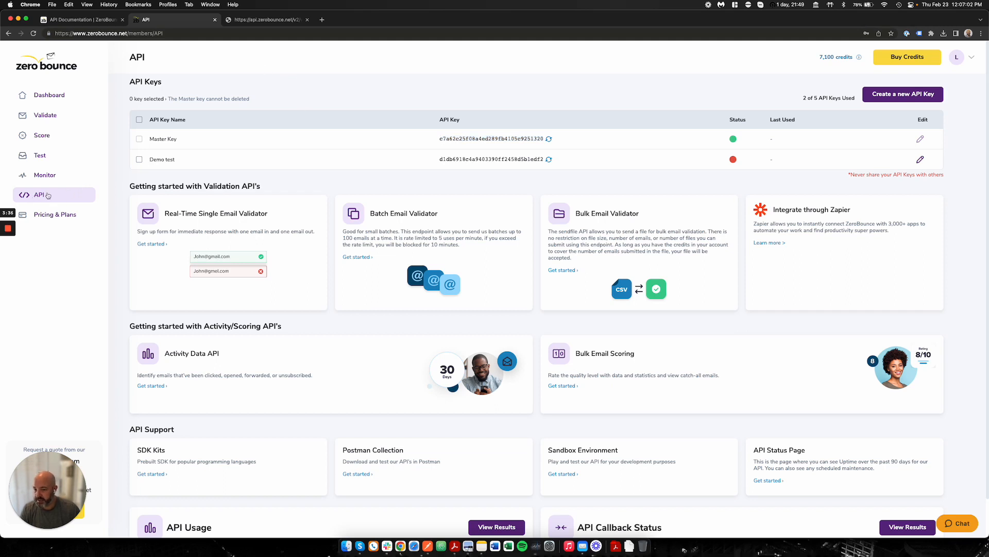
pyautogui.click(48, 95)
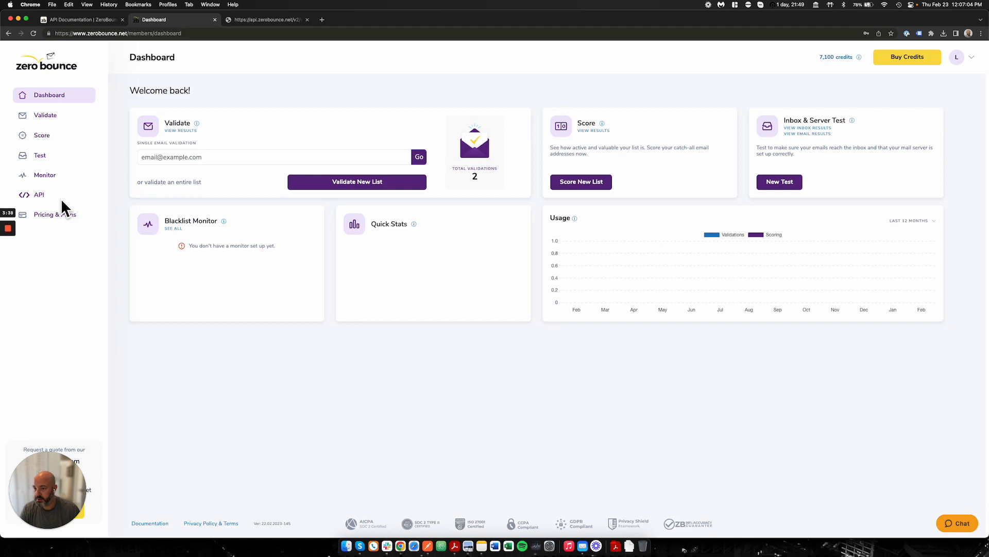
pyautogui.click(39, 194)
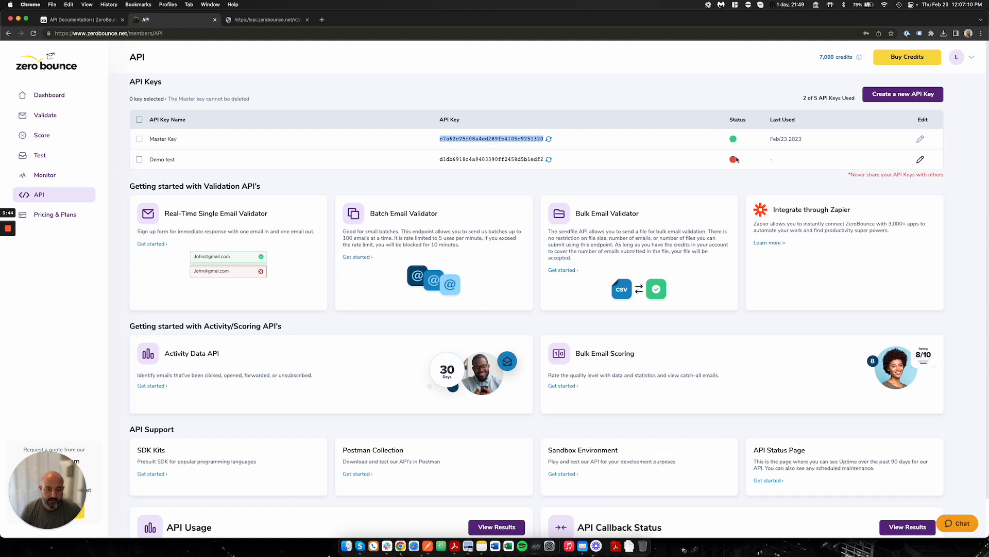
pyautogui.moveTo(717, 136)
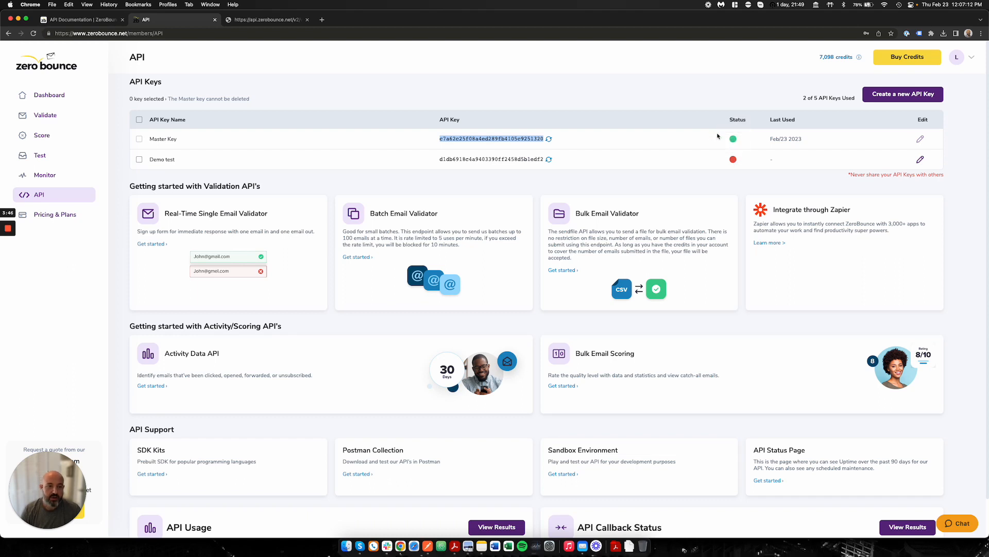
pyautogui.moveTo(827, 72)
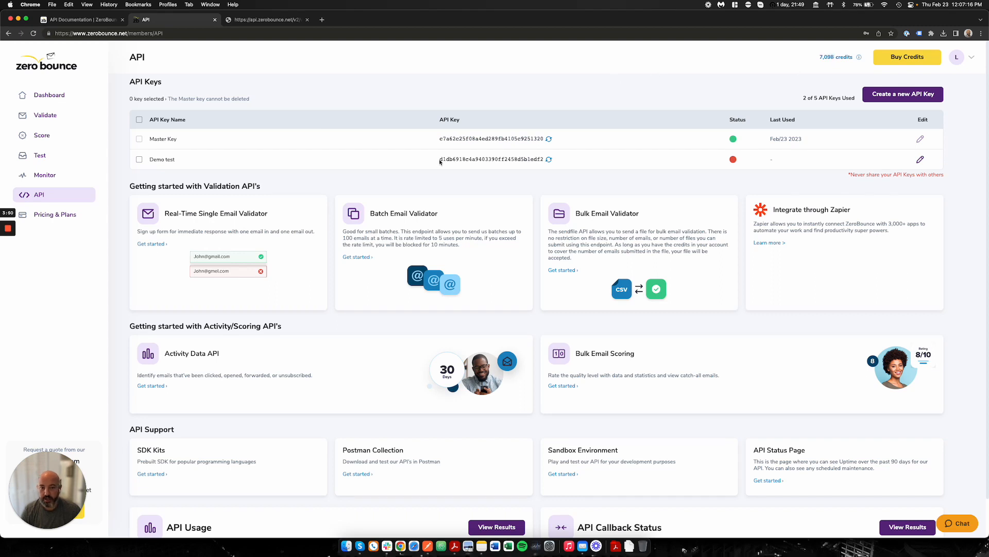
pyautogui.doubleClick(492, 139)
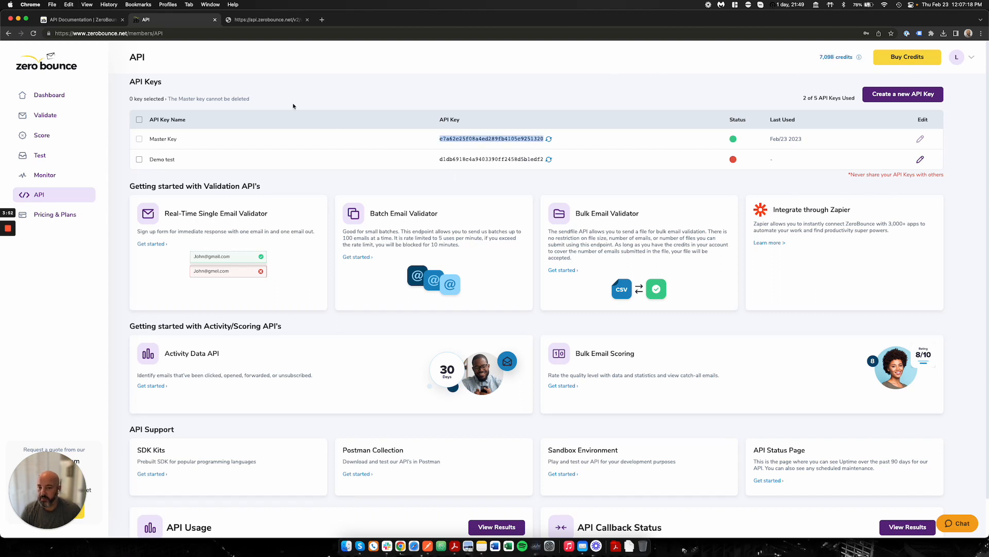
pyautogui.click(270, 20)
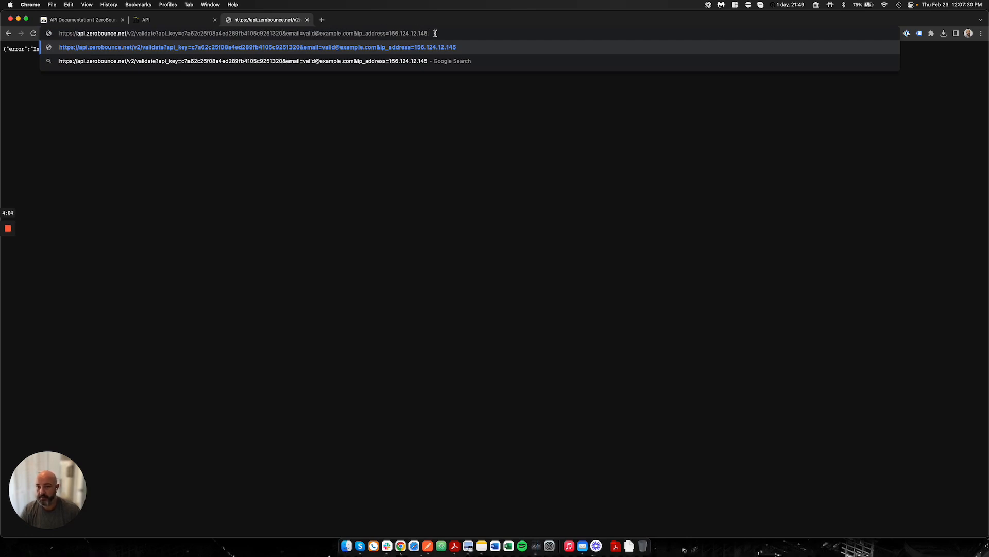
pyautogui.press('Enter')
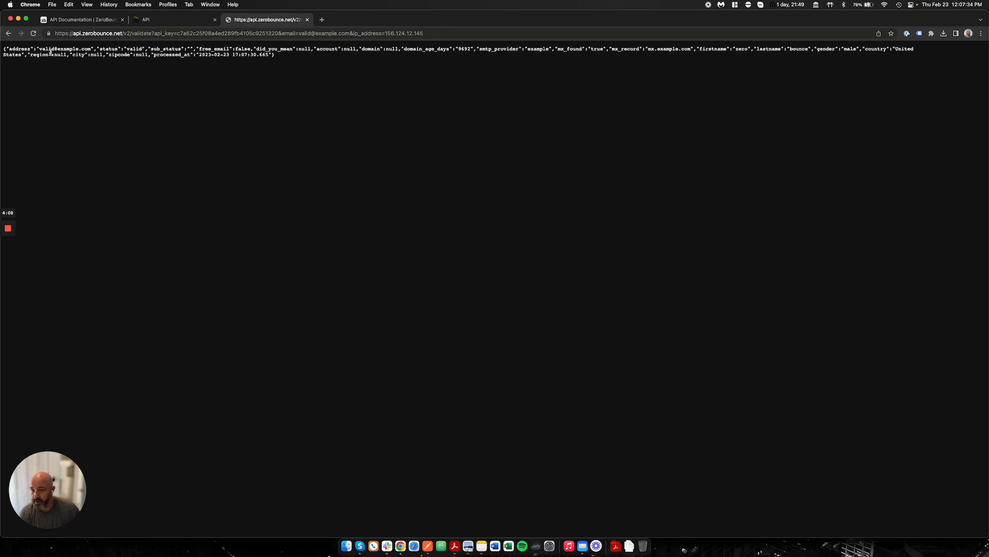
pyautogui.moveTo(297, 65)
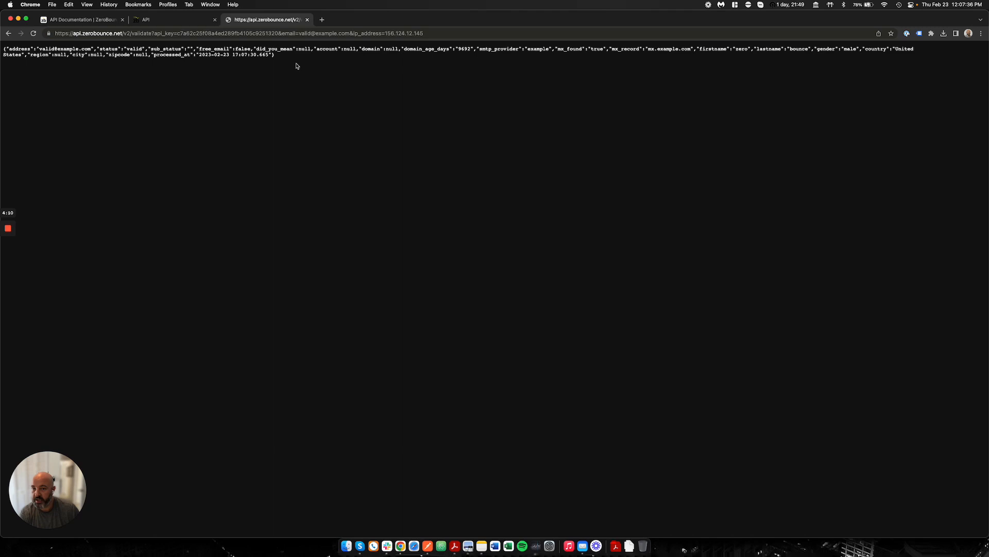
pyautogui.moveTo(300, 76)
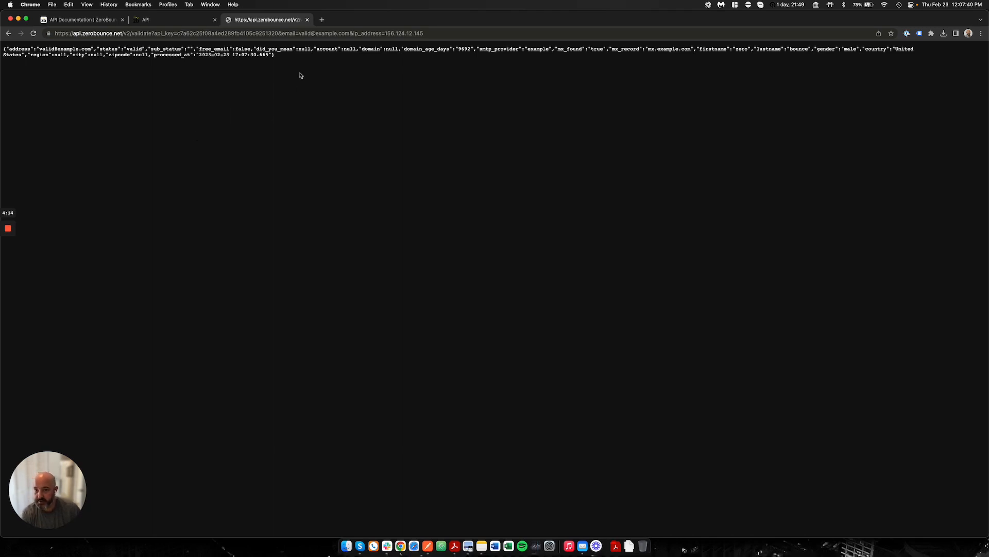
pyautogui.doubleClick(356, 33)
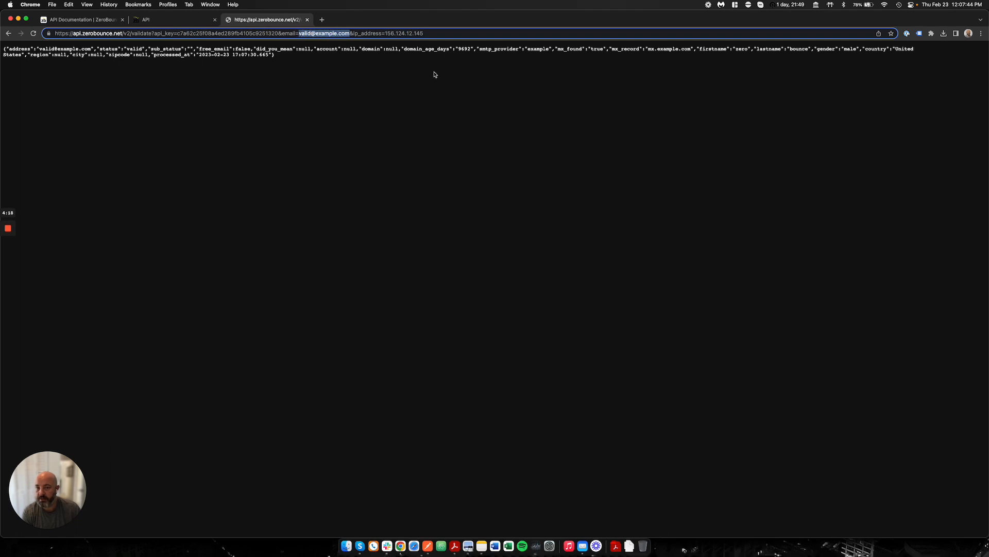
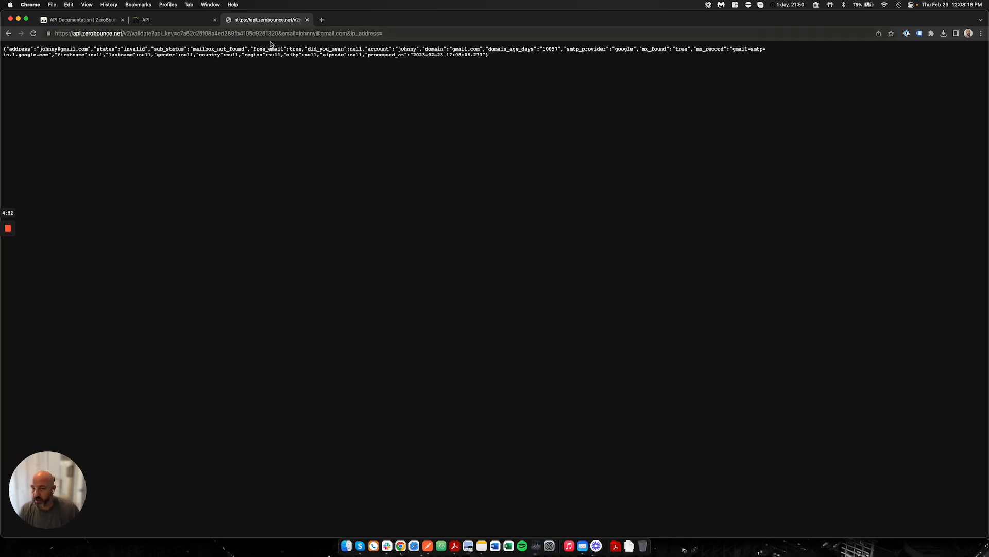
pyautogui.moveTo(314, 76)
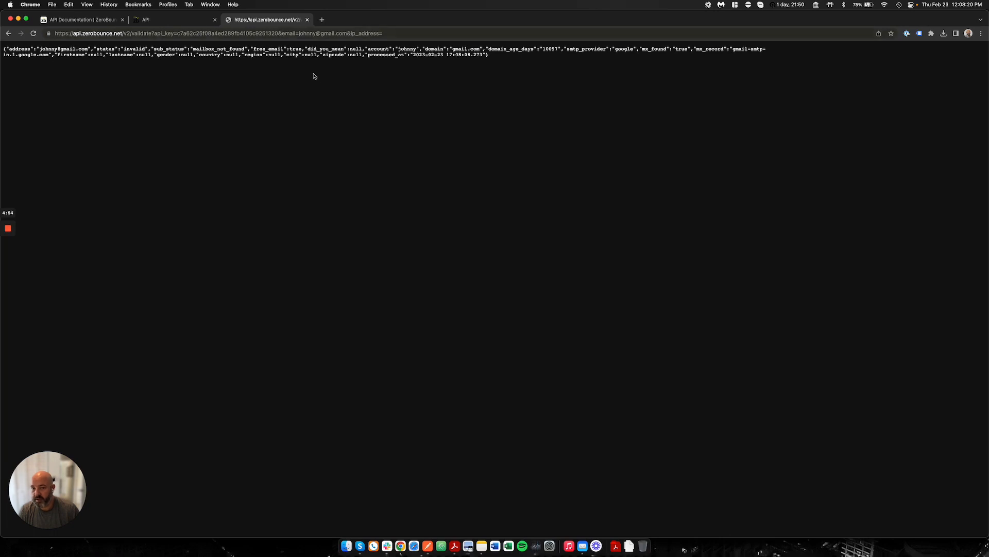
pyautogui.moveTo(255, 176)
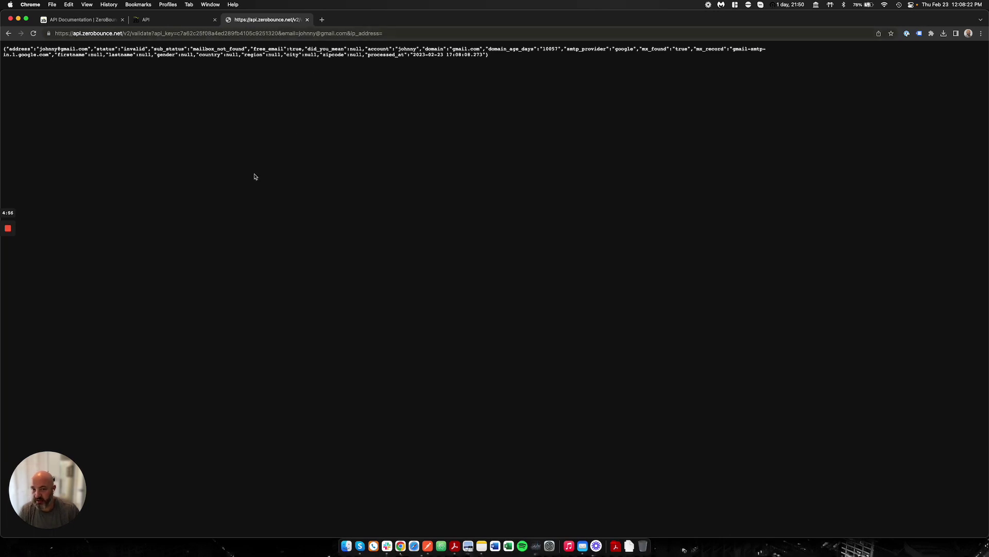
pyautogui.moveTo(206, 111)
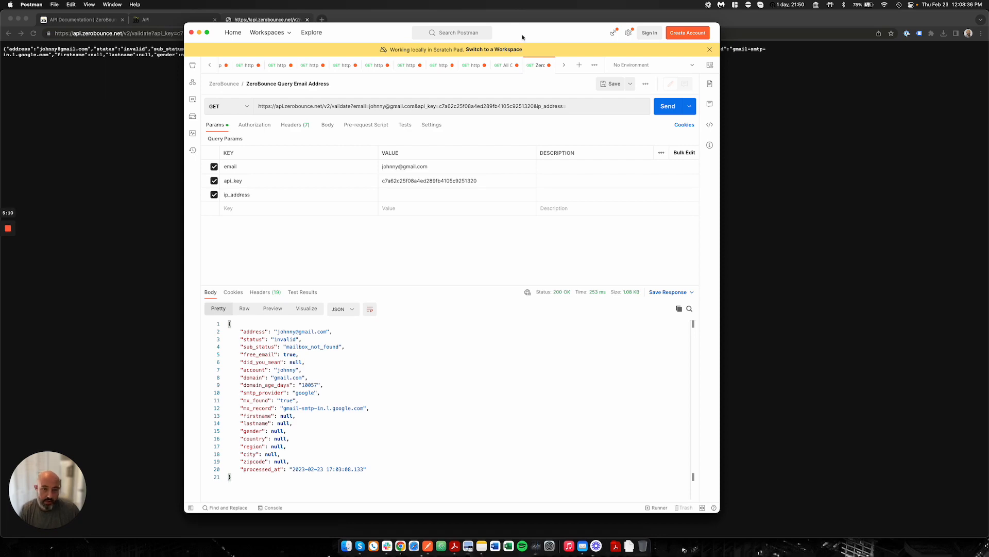
# Step: Check the API keys page, return to the Single Email Validator docs, and begin switching apps
pyautogui.click(146, 19)
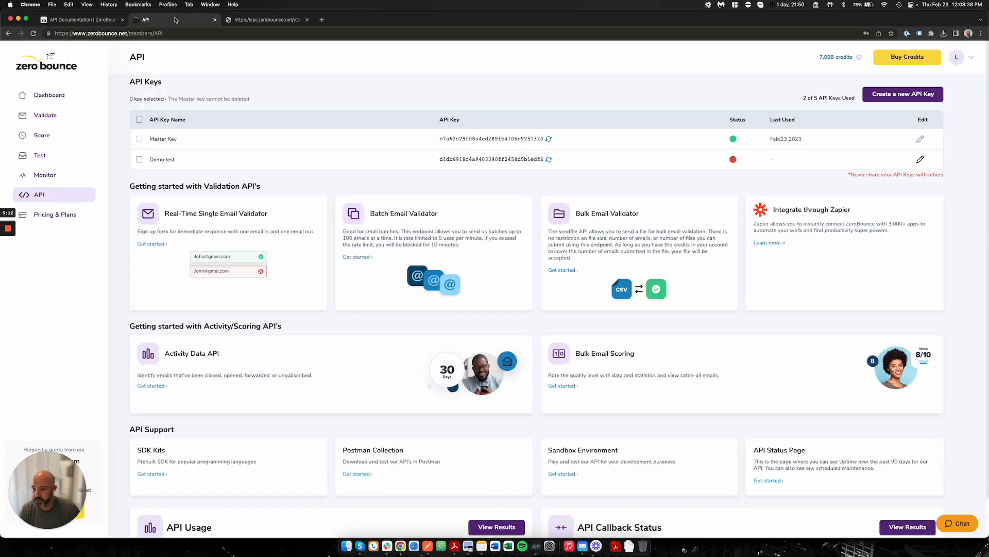
pyautogui.click(82, 20)
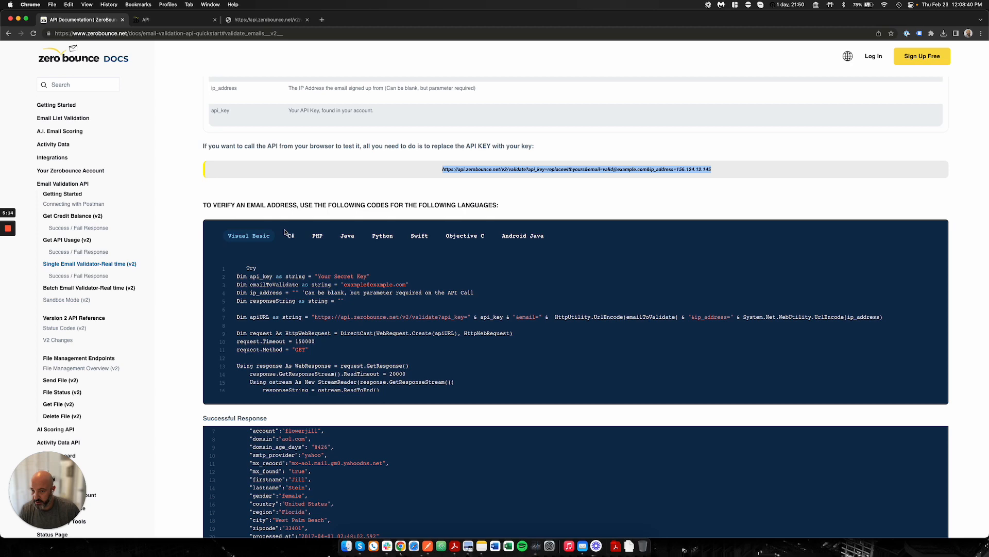
pyautogui.moveTo(303, 222)
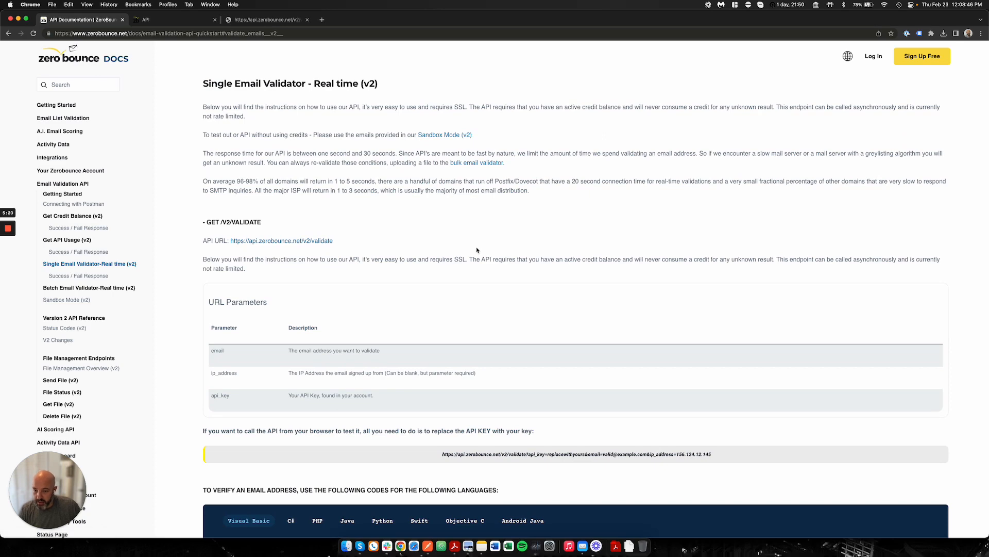
pyautogui.scroll(-3)
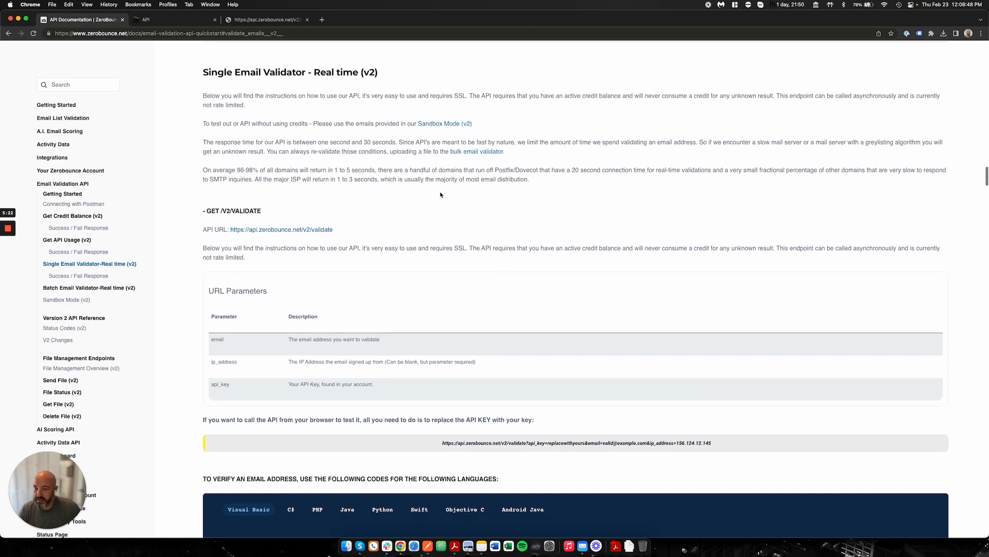
pyautogui.press('Cmd+Tab')
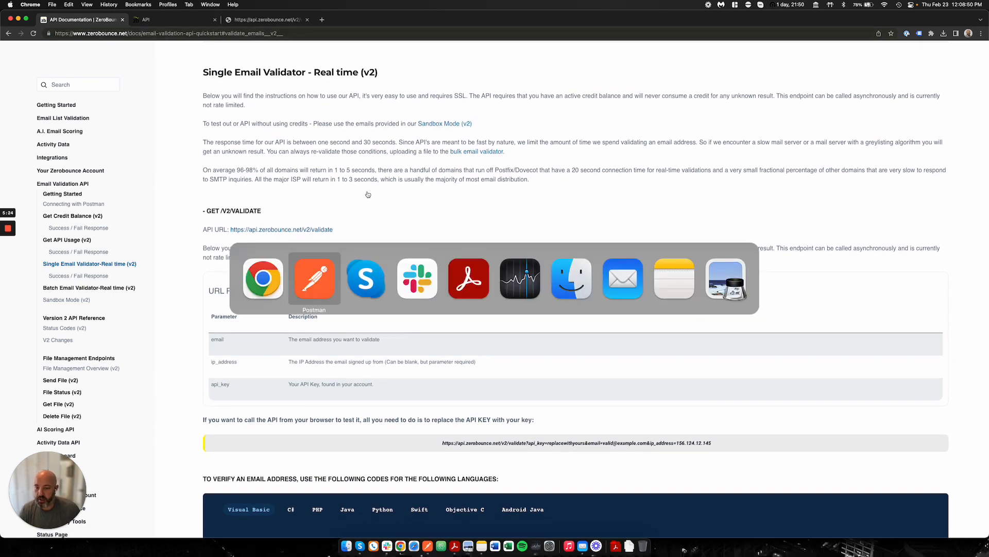
pyautogui.click(314, 278)
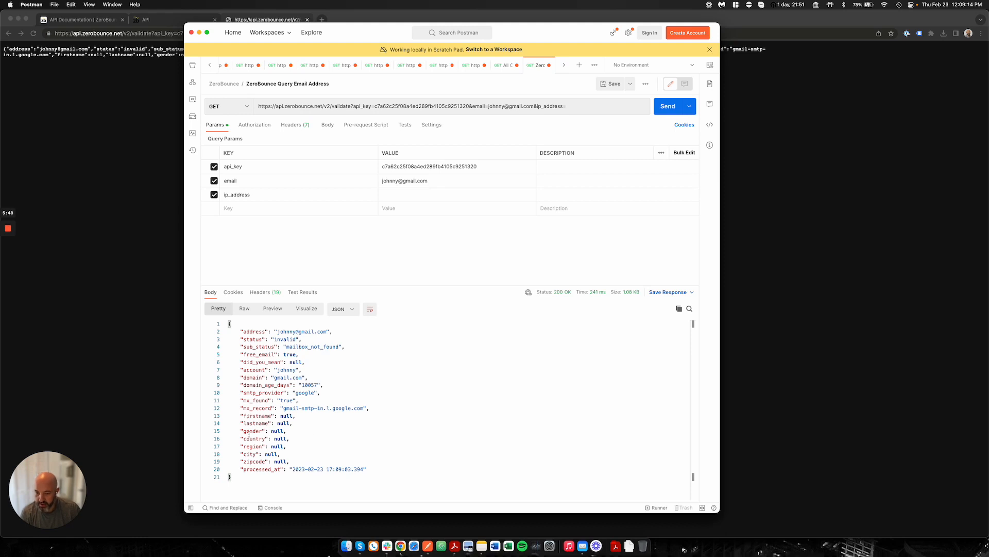
pyautogui.doubleClick(405, 180)
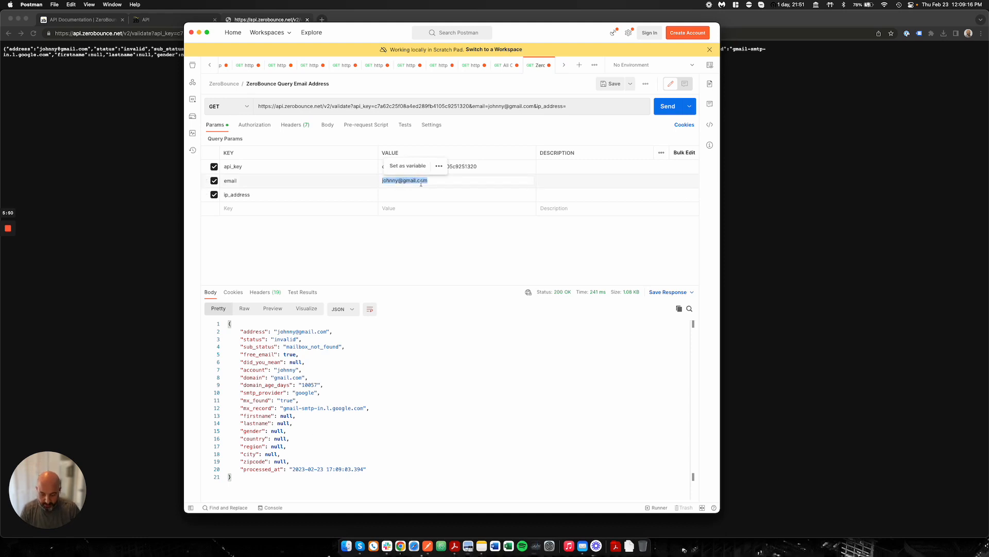
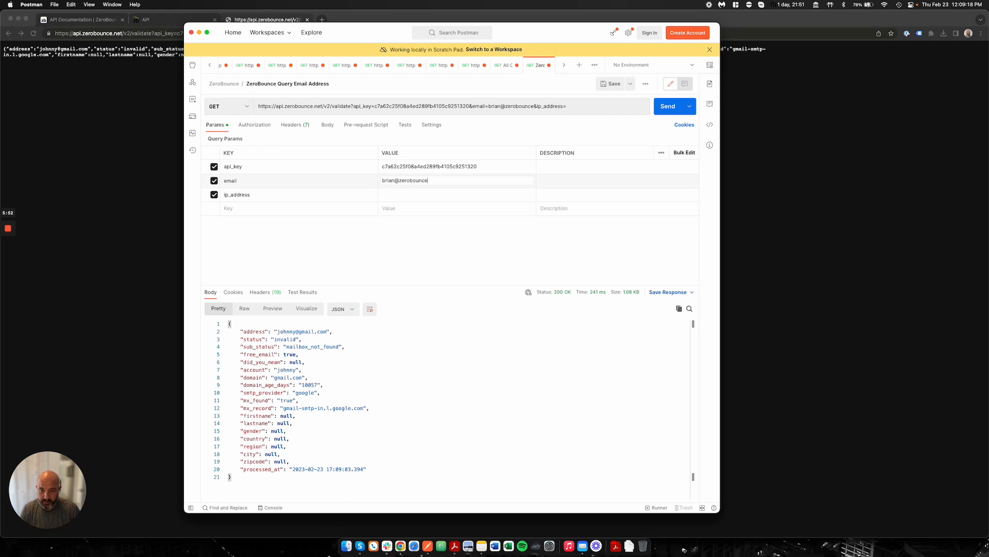
pyautogui.click(668, 106)
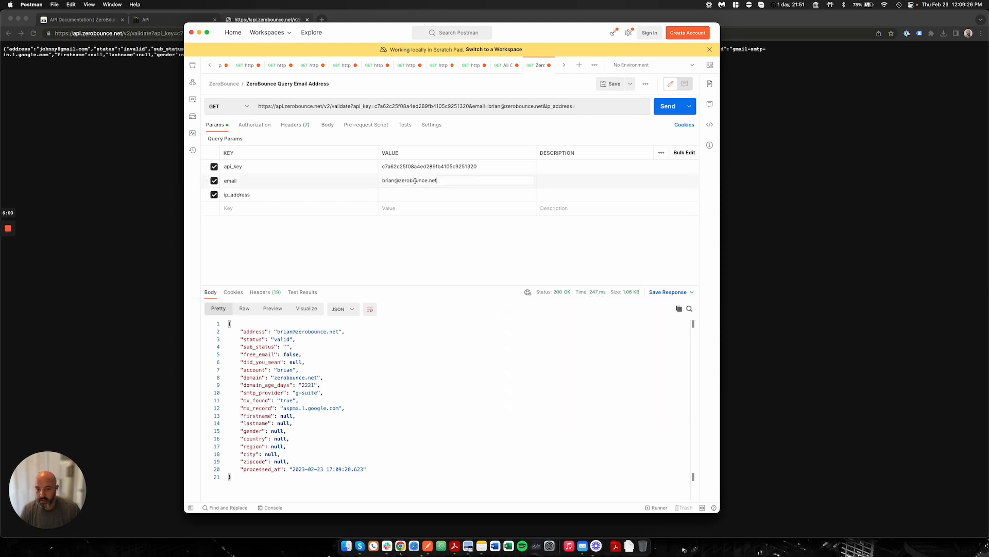
pyautogui.doubleClick(409, 180)
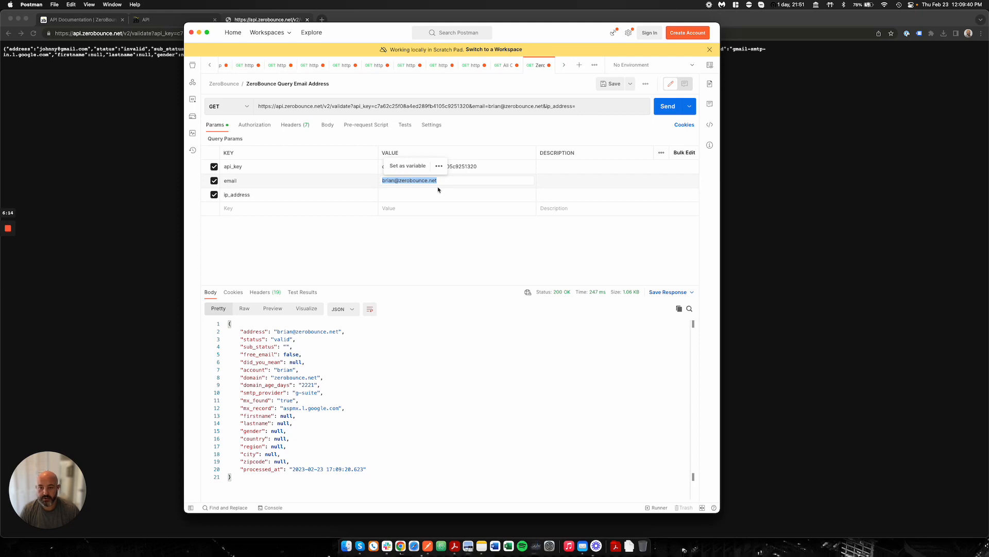
pyautogui.click(444, 263)
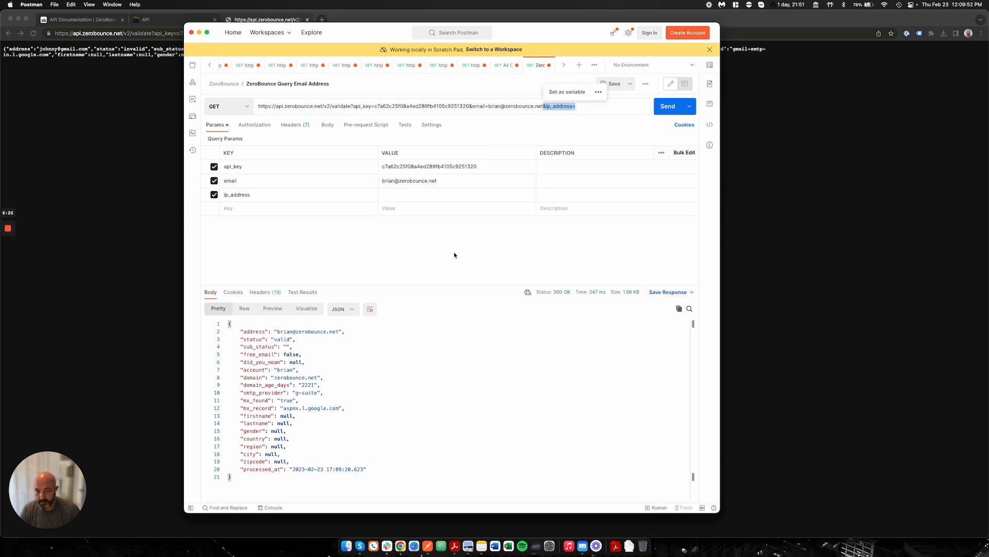
pyautogui.click(428, 194)
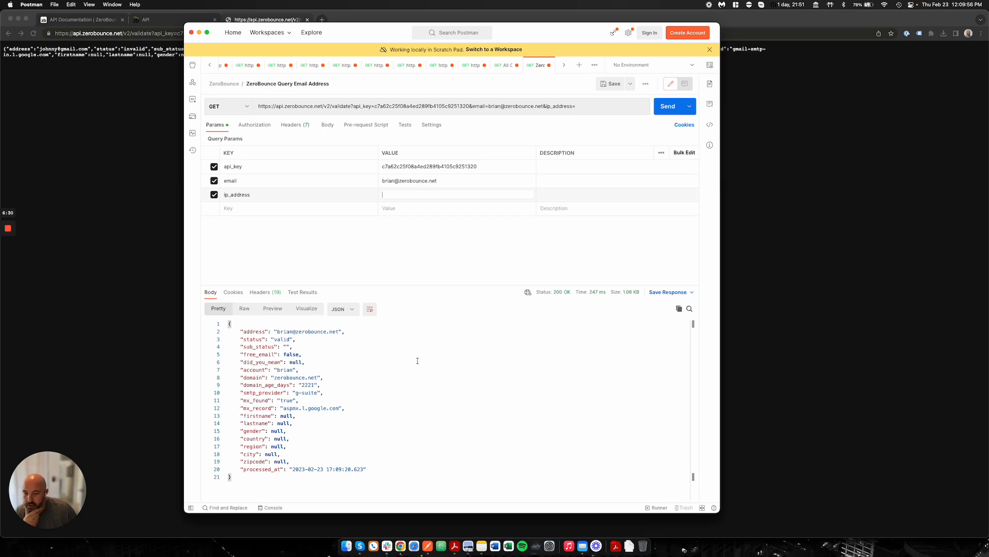
pyautogui.moveTo(414, 375)
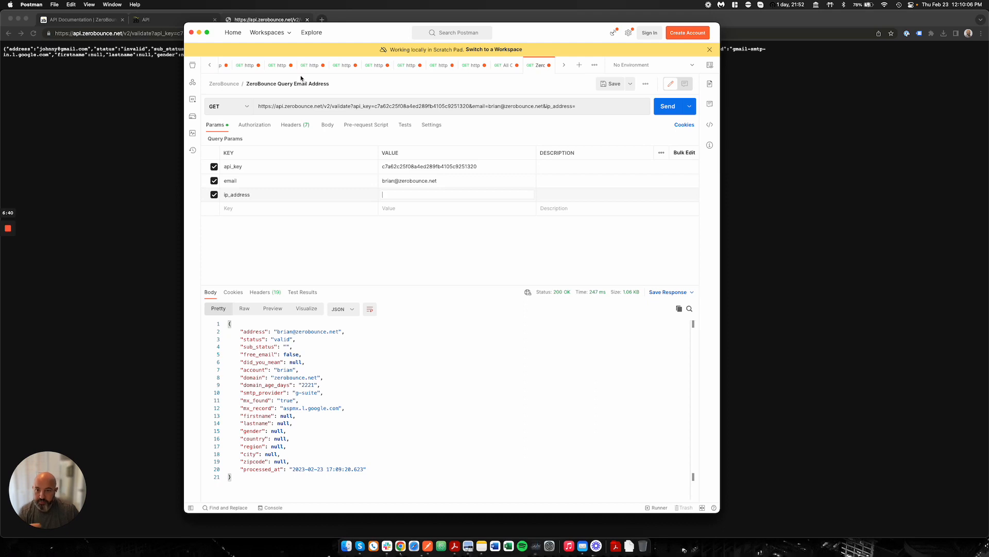
pyautogui.moveTo(488, 54)
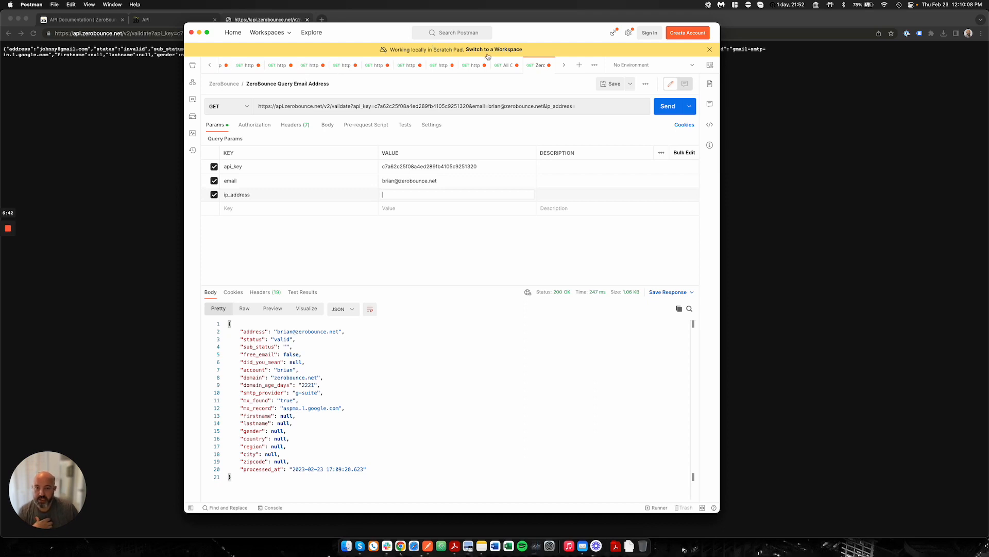
pyautogui.moveTo(442, 251)
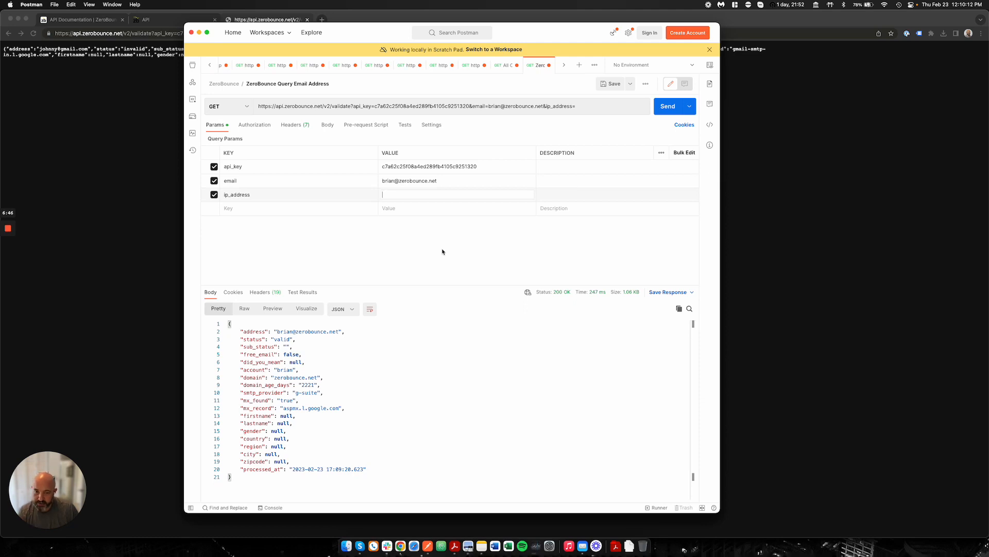
pyautogui.moveTo(462, 245)
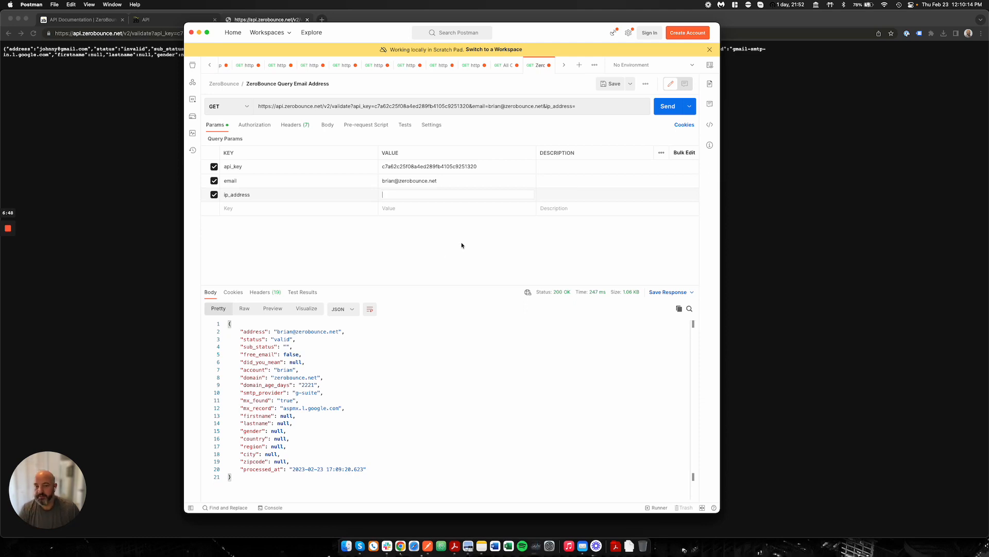